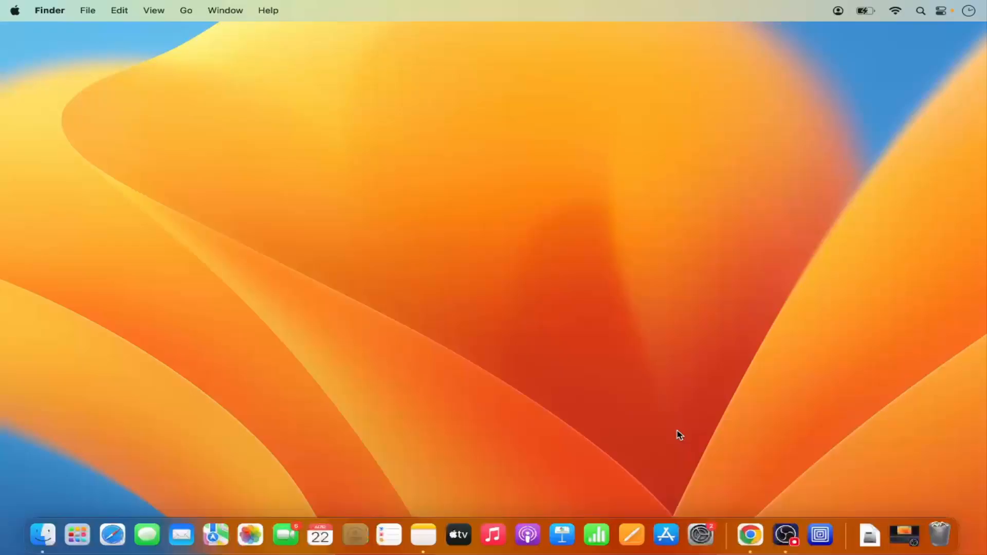
mouse_move(609, 395)
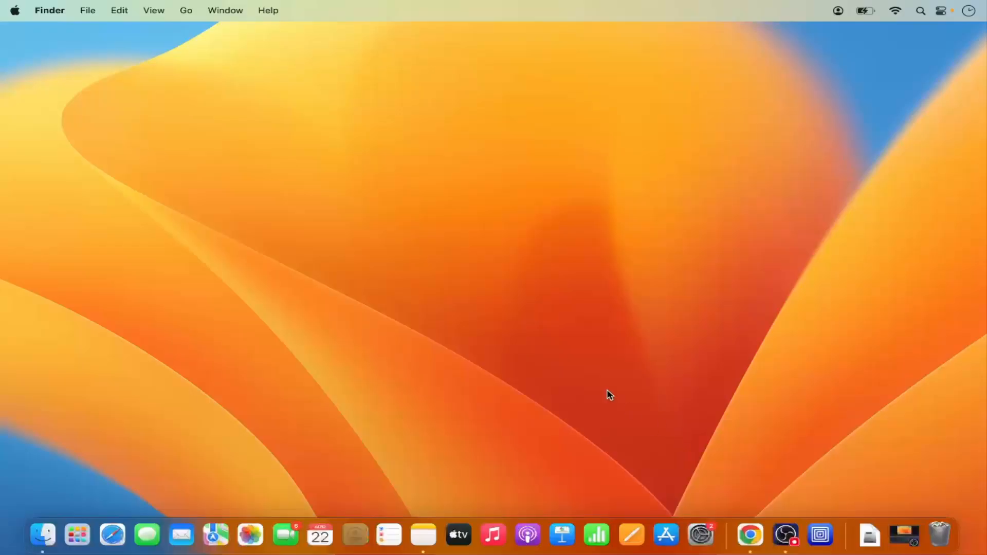
mouse_move(701, 535)
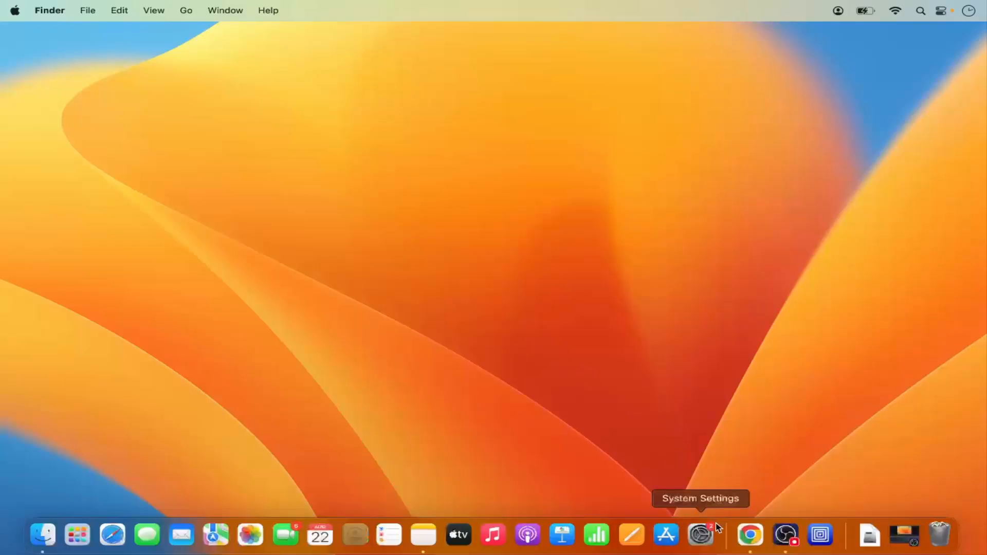
mouse_move(22, 24)
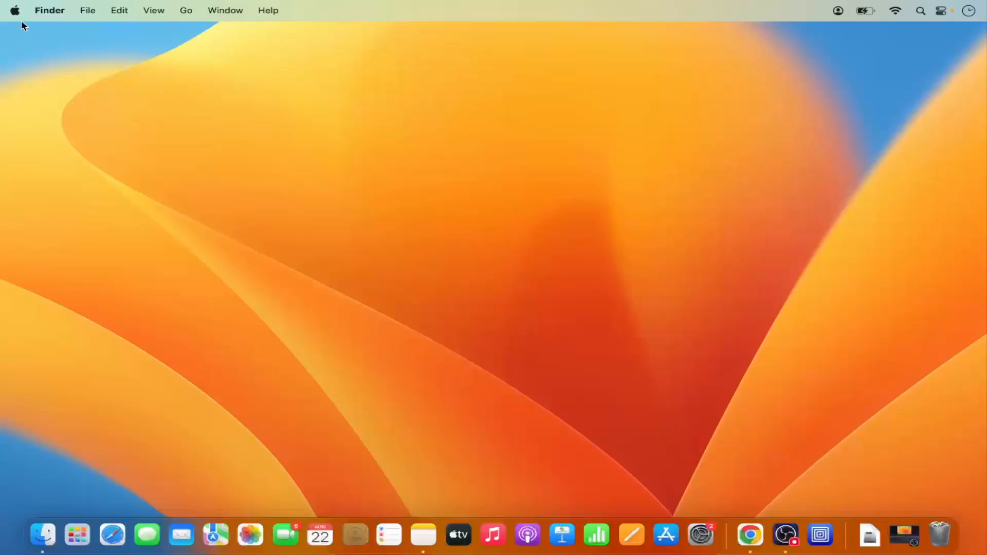
Choose System Settings from the Apple menu on the Finder desktop
click(14, 11)
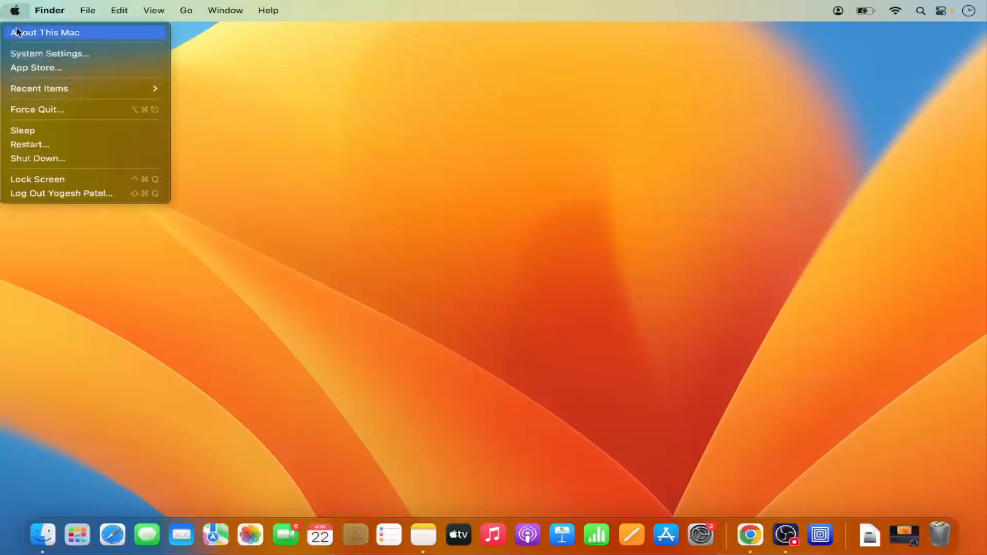
mouse_move(50, 53)
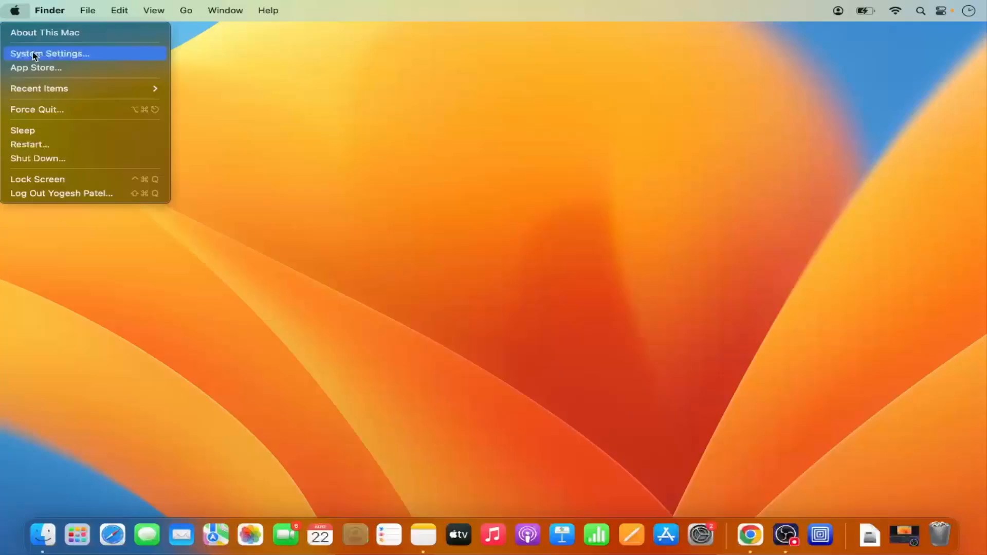
mouse_move(53, 58)
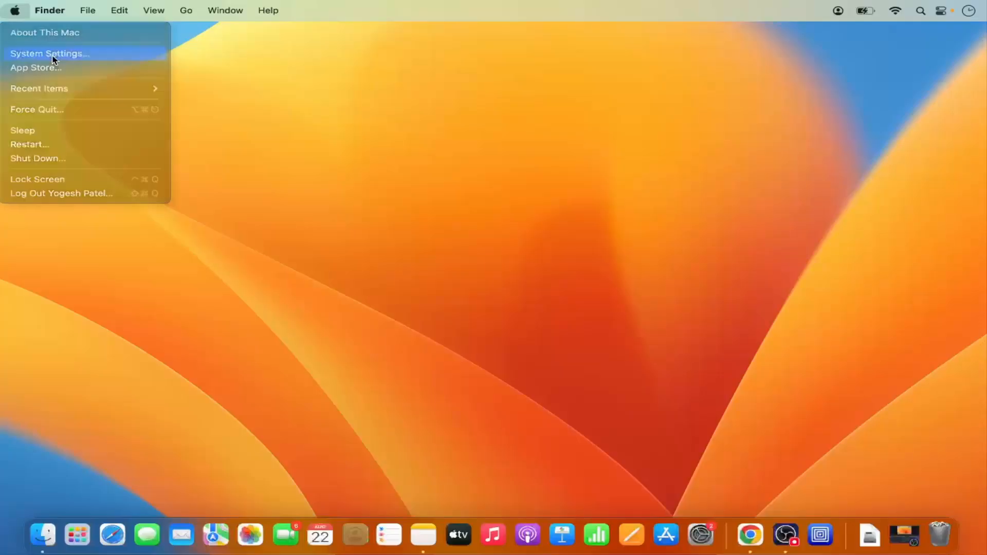
click(49, 53)
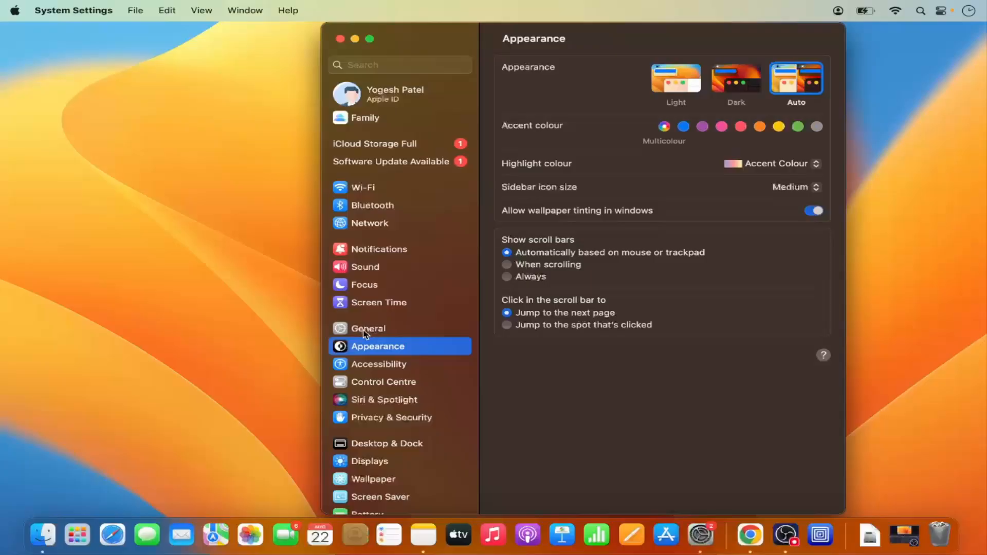
Select General in the sidebar to show About, Software Update and Storage
click(368, 328)
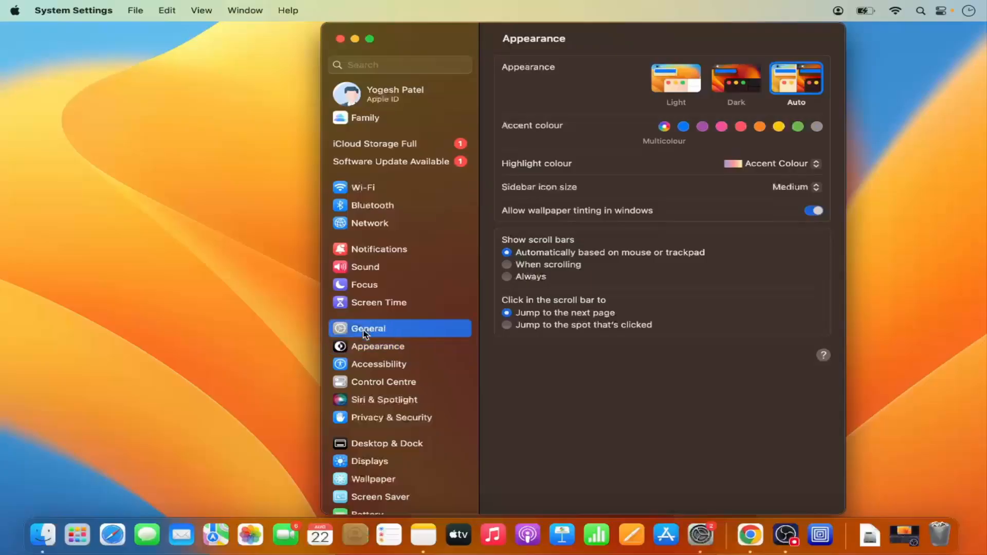
click(367, 328)
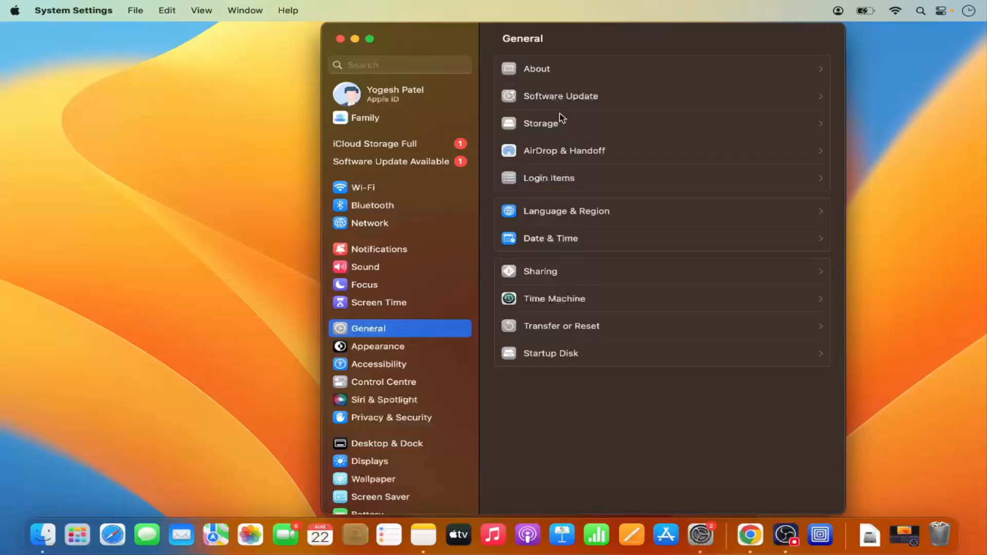
mouse_move(566, 103)
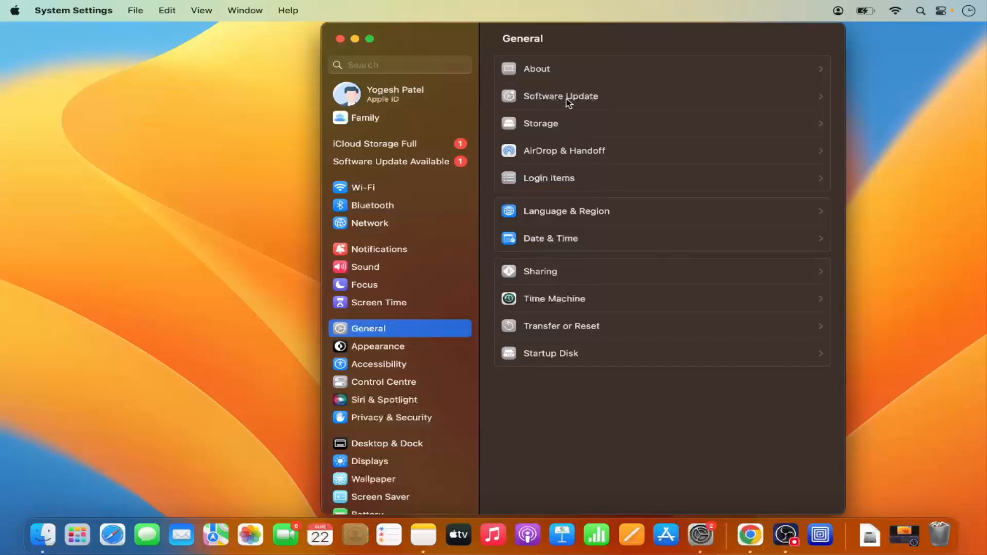
Open Software Update to check for the macOS Sequoia 15.6.1 upgrade
click(560, 95)
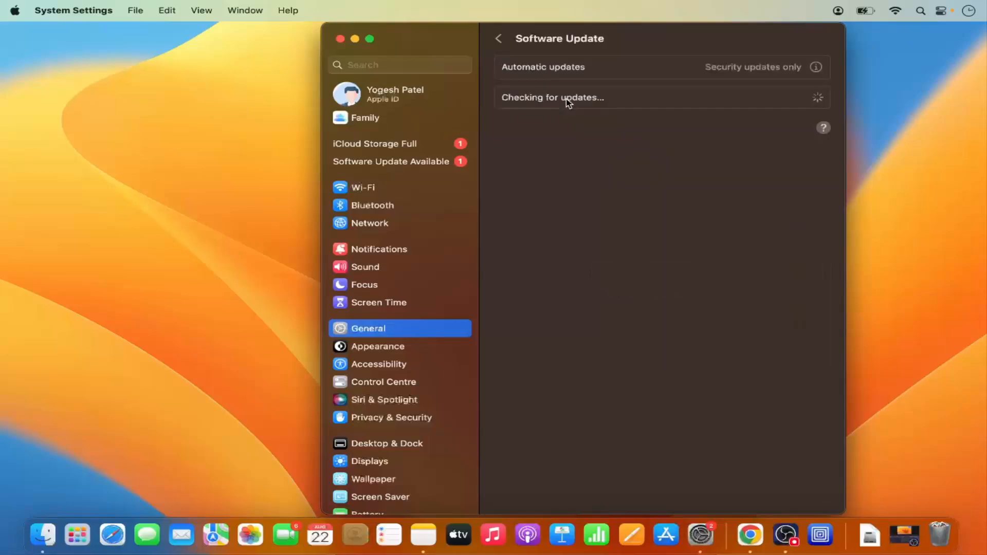
mouse_move(801, 141)
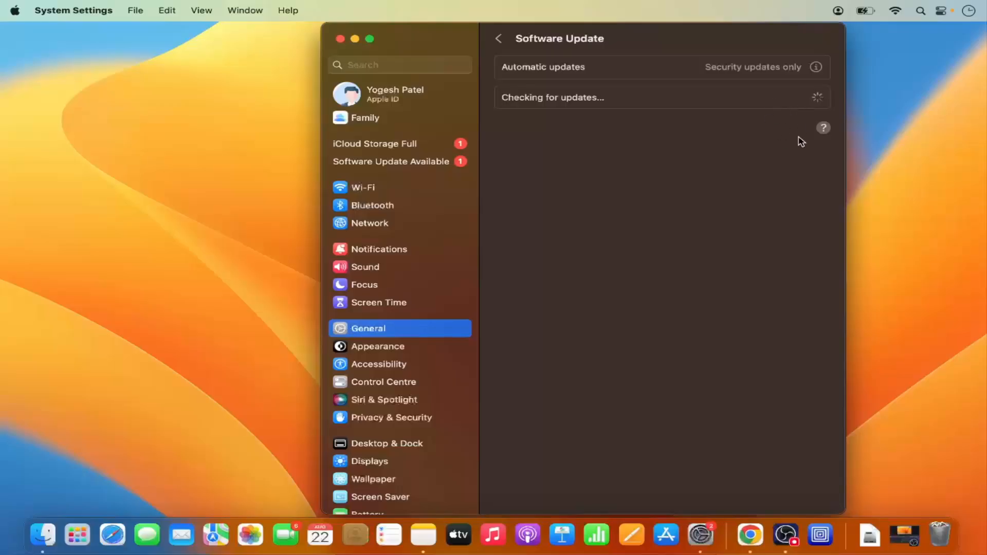
mouse_move(799, 140)
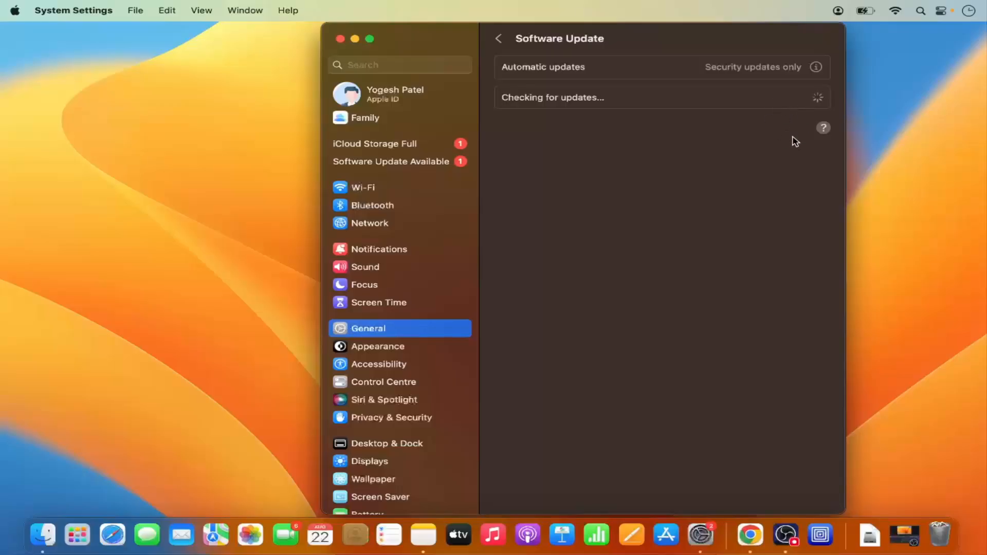
mouse_move(795, 114)
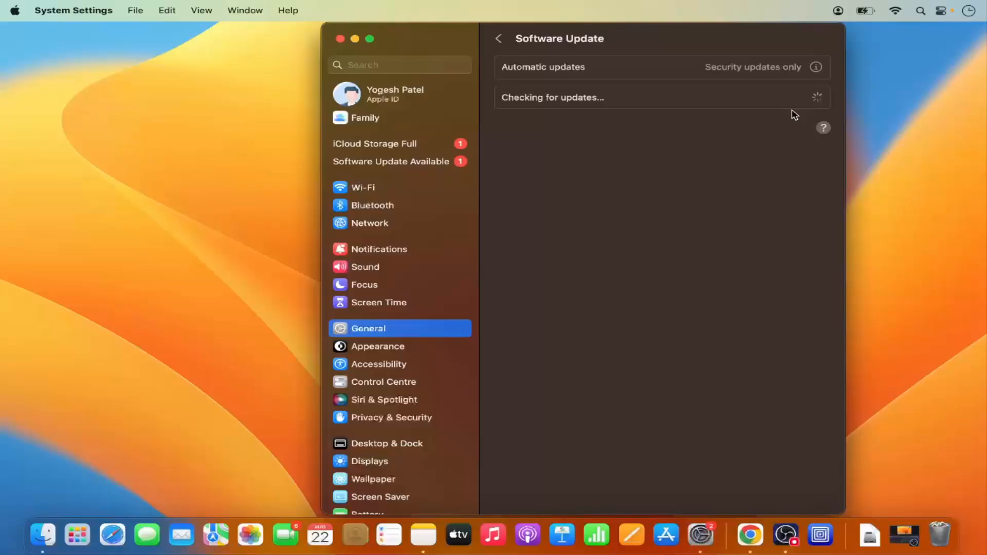
mouse_move(767, 130)
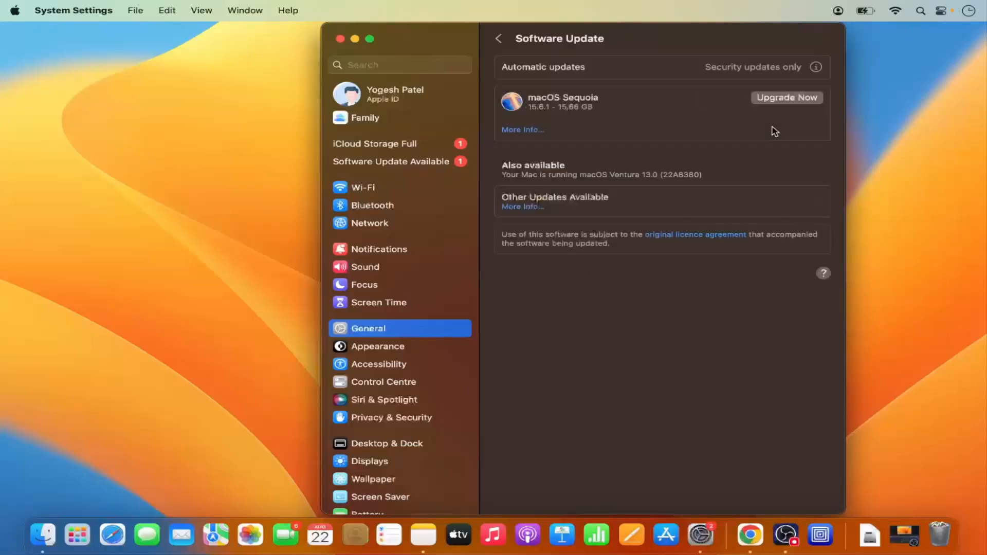
mouse_move(703, 123)
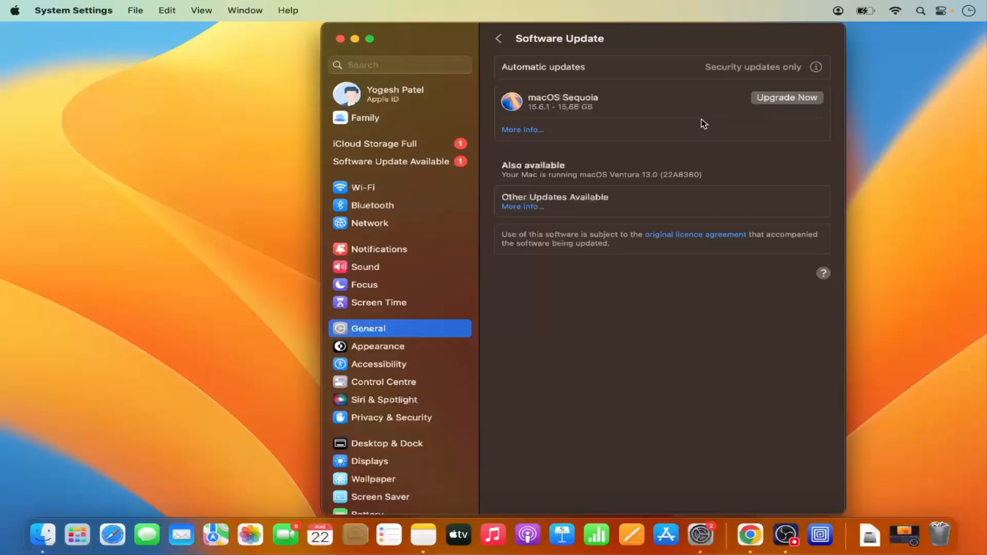
mouse_move(620, 127)
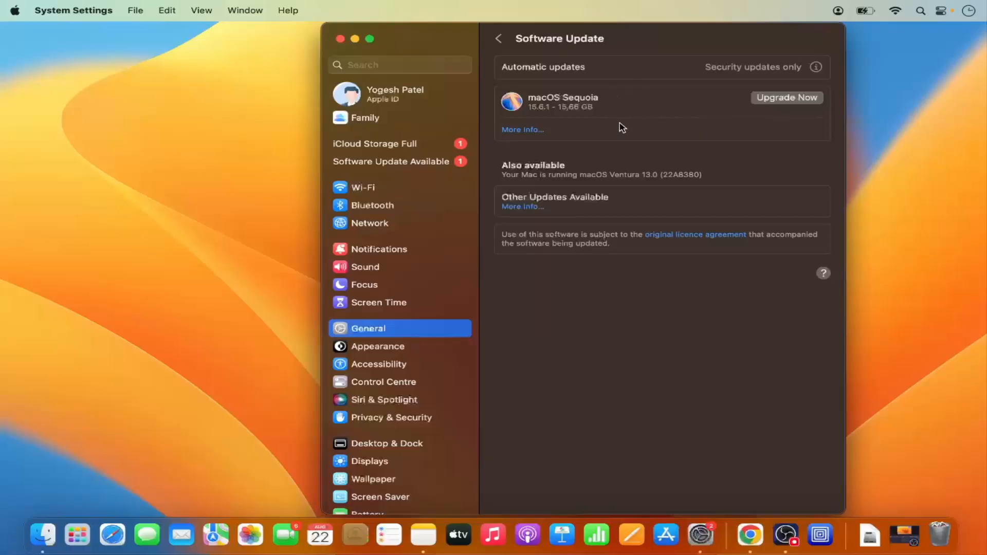
mouse_move(582, 113)
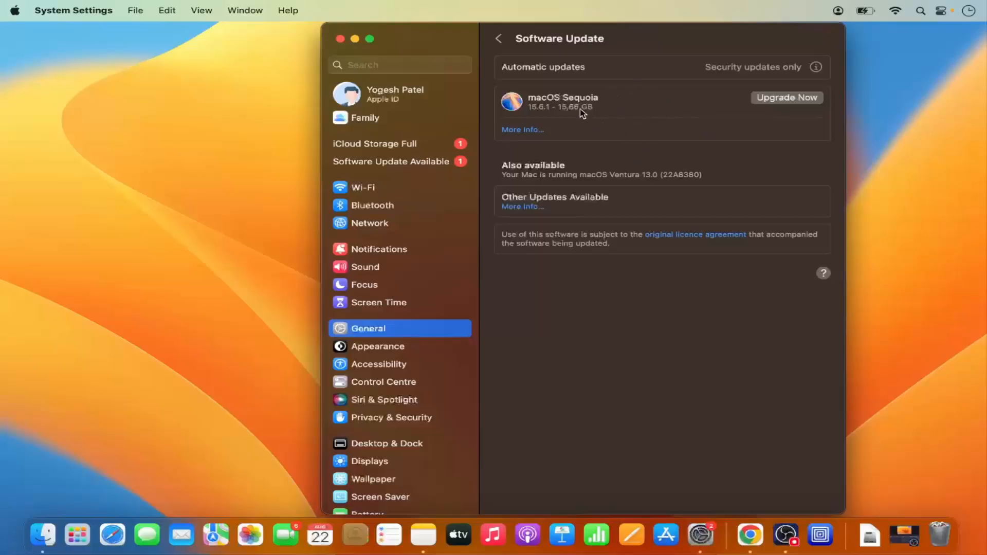
mouse_move(634, 114)
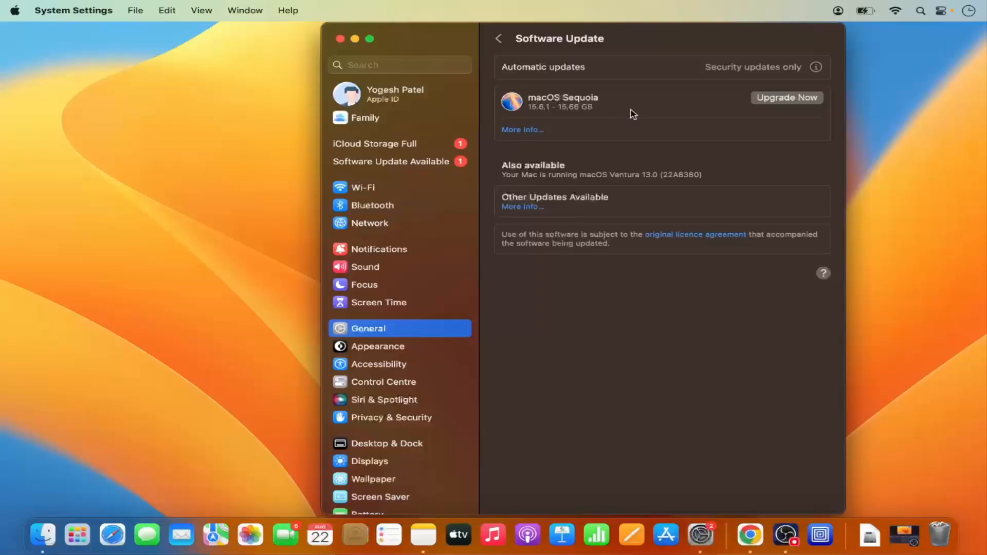
mouse_move(544, 109)
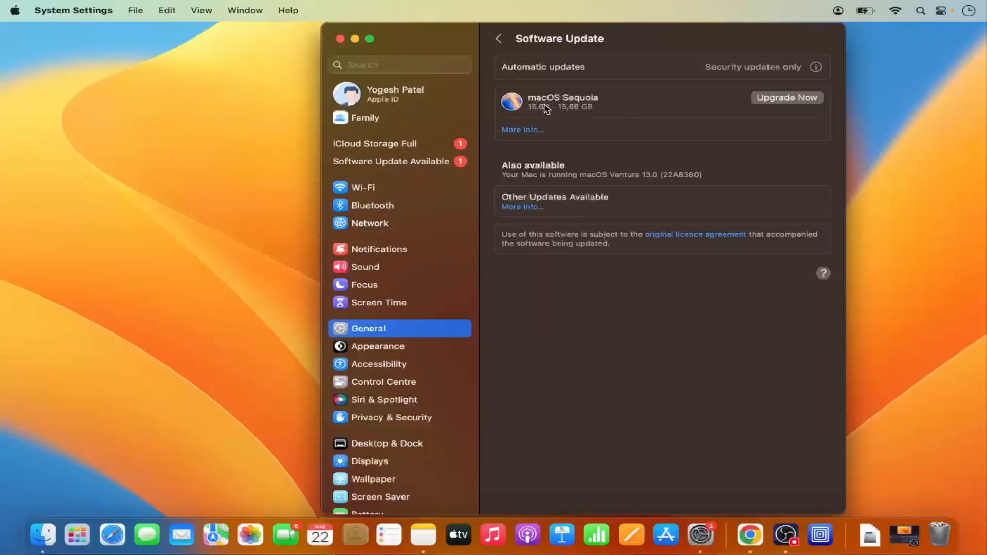
mouse_move(583, 106)
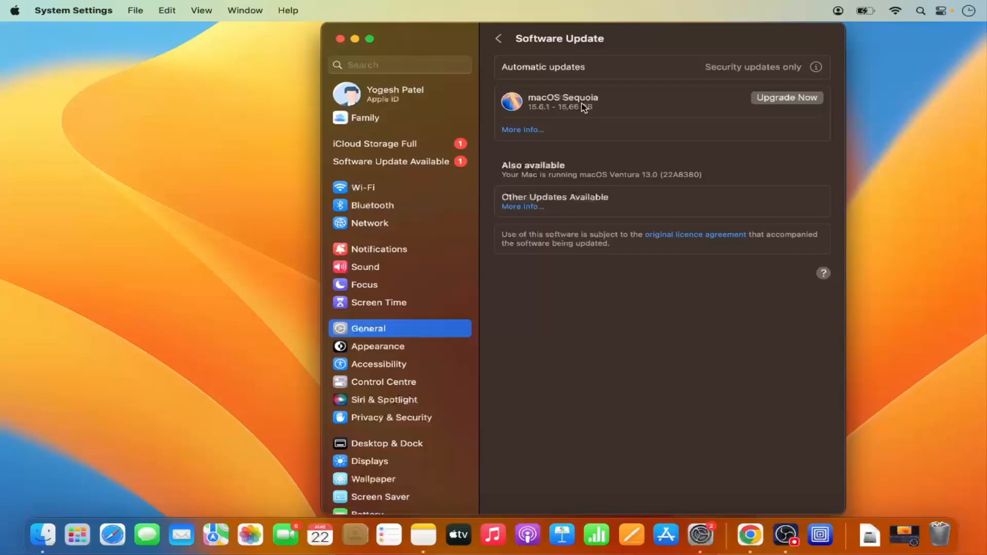
mouse_move(540, 116)
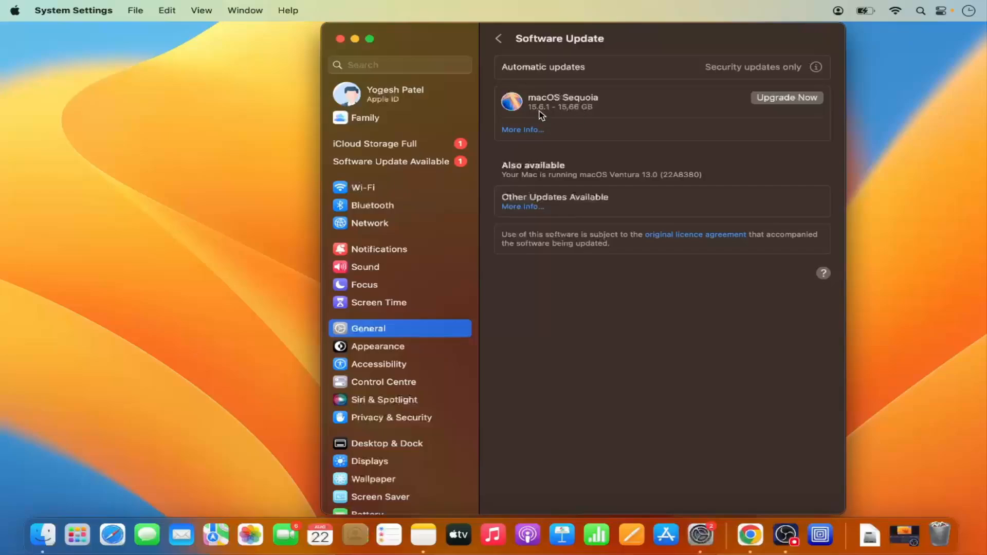
mouse_move(768, 107)
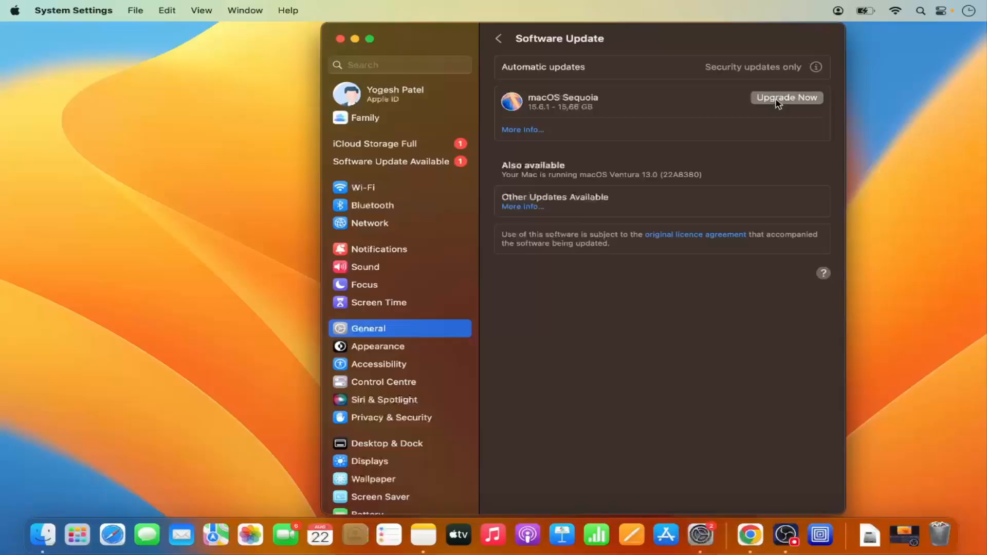
Begin downloading the 15.66 GB macOS Sequoia 15.6.1 upgrade with Upgrade Now
click(786, 97)
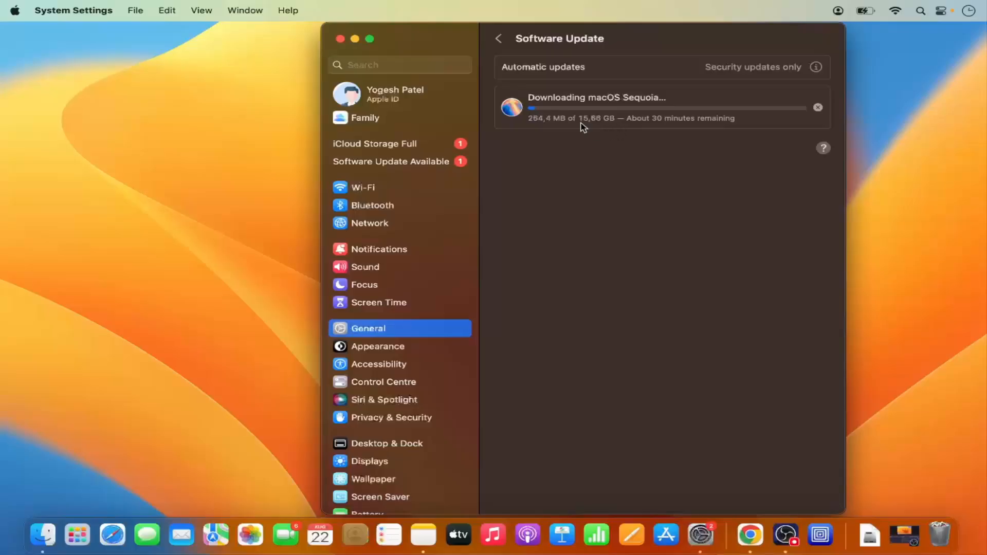
mouse_move(539, 117)
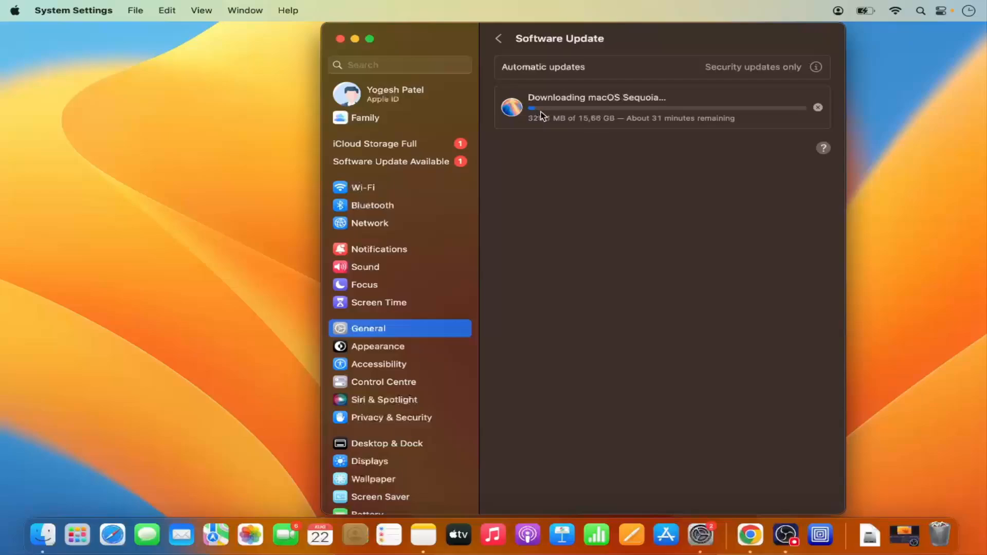
mouse_move(646, 124)
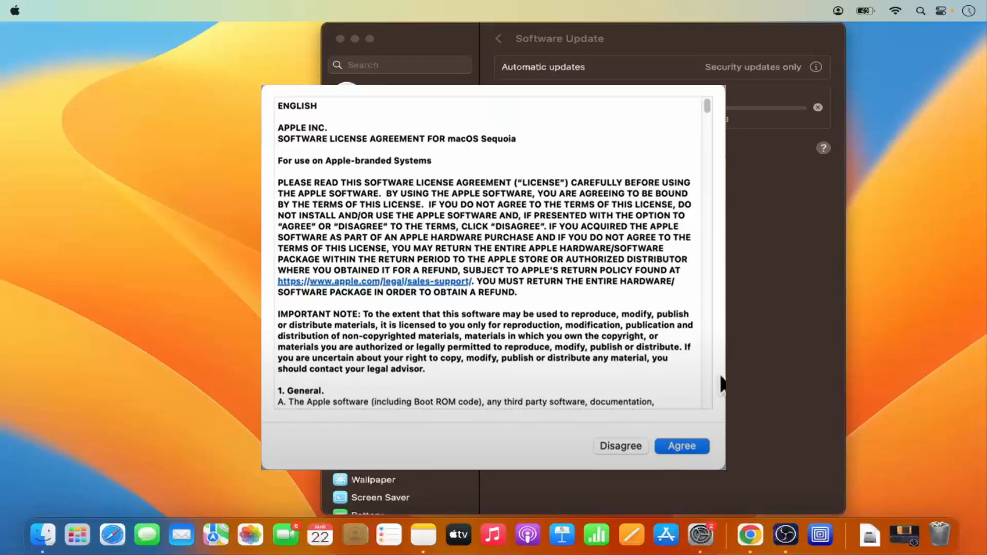
Agree to the Sequoia Software License Agreement and let installation complete
click(681, 446)
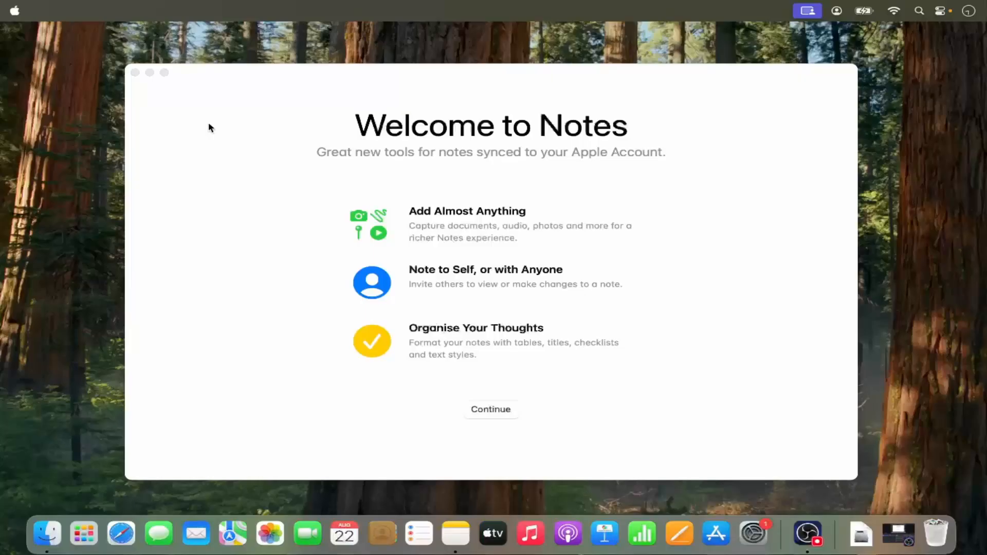
mouse_move(233, 115)
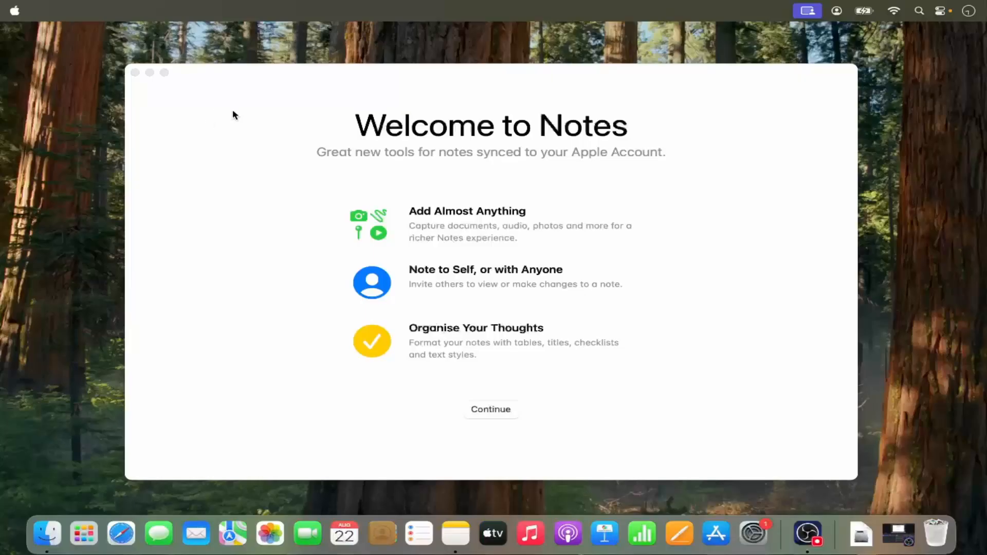
mouse_move(301, 131)
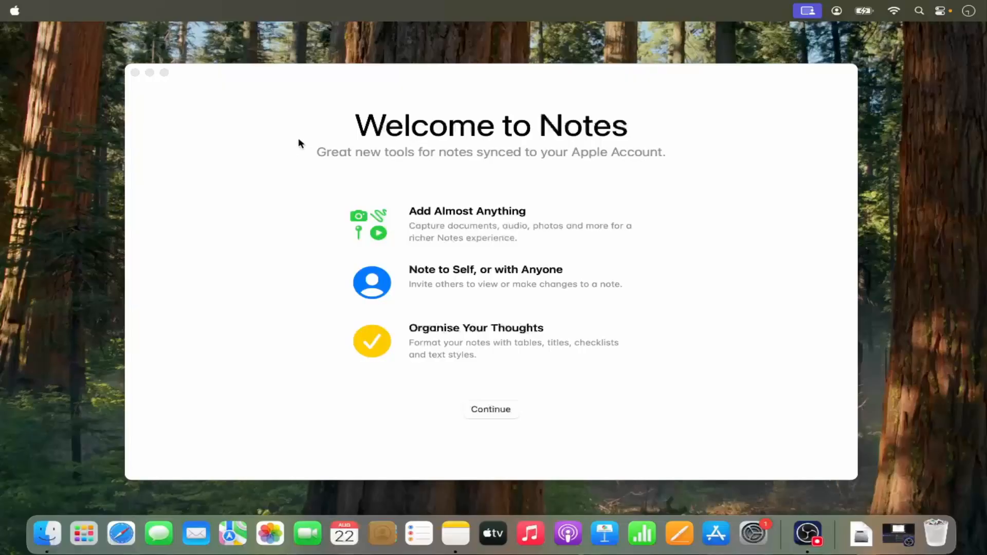
mouse_move(304, 124)
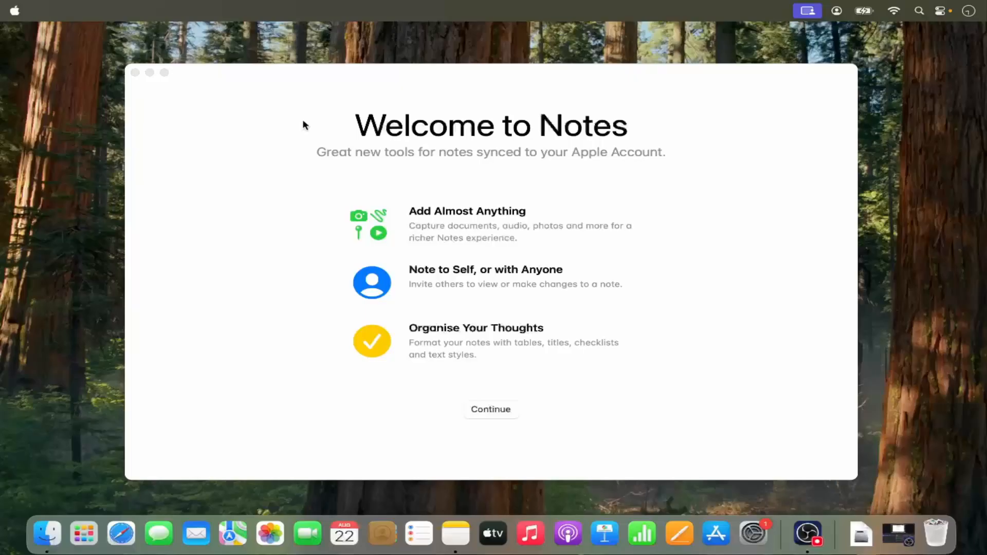
mouse_move(294, 119)
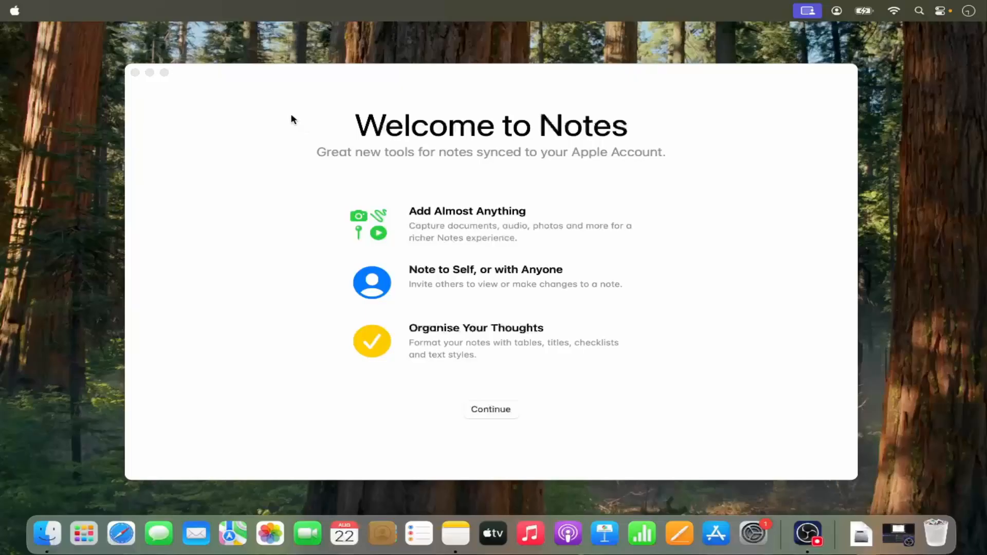
mouse_move(14, 13)
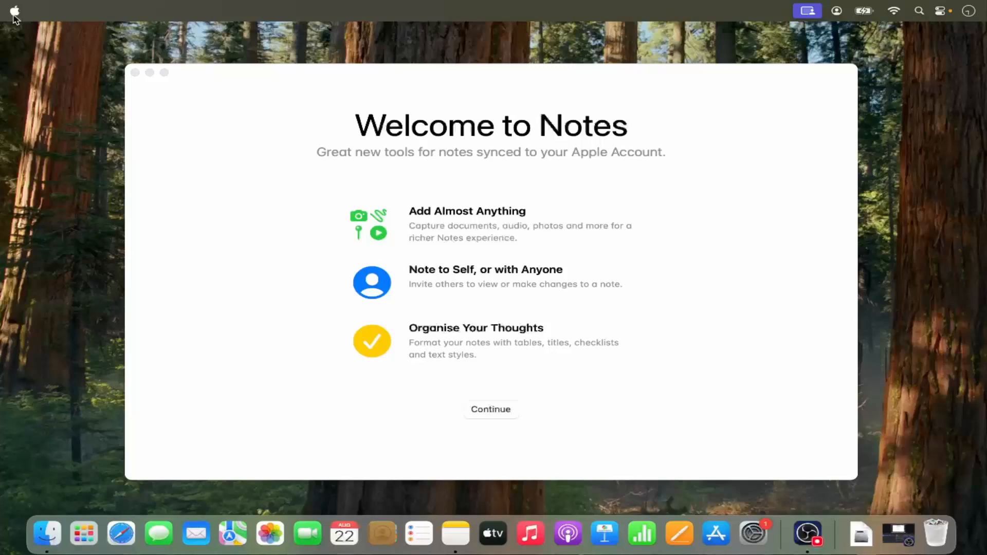
click(14, 11)
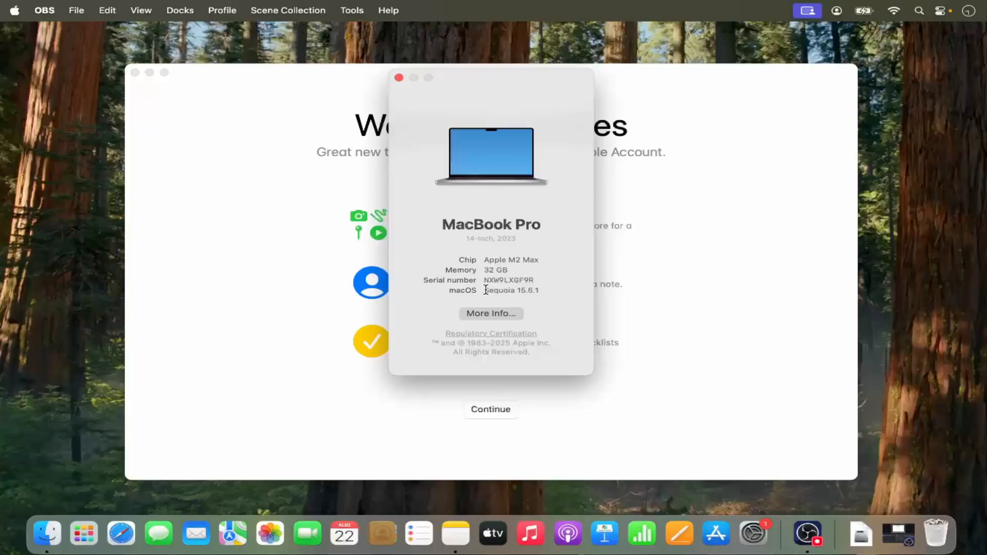
mouse_move(515, 289)
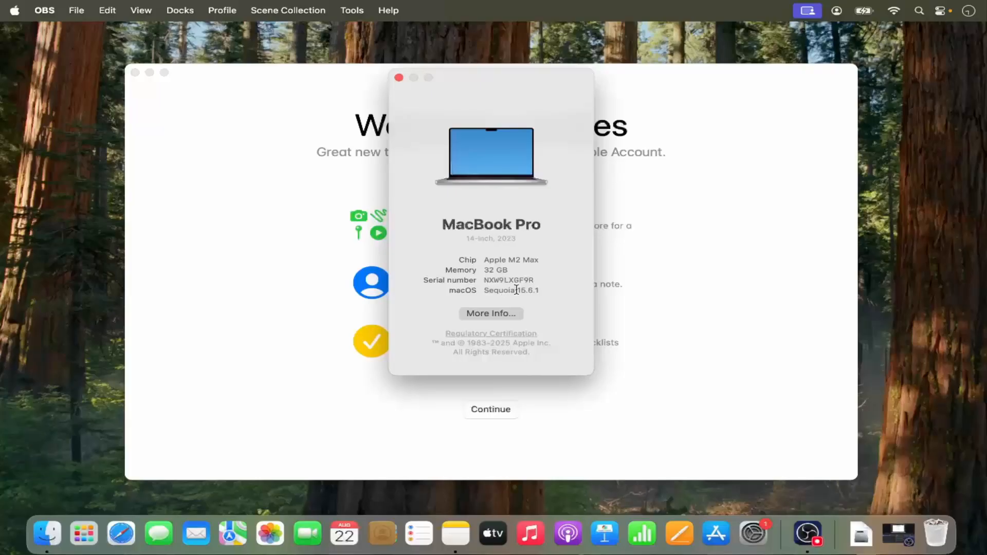
mouse_move(418, 101)
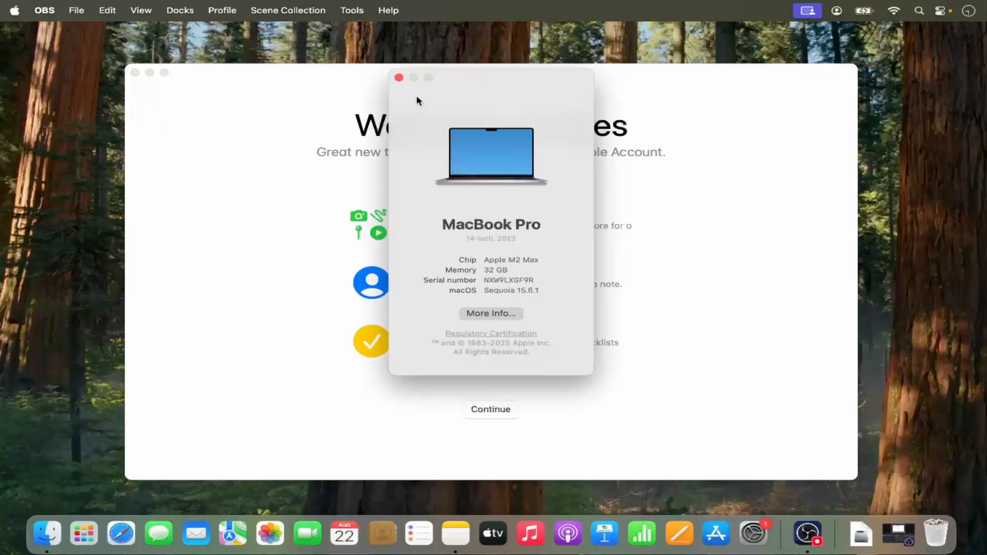
click(398, 78)
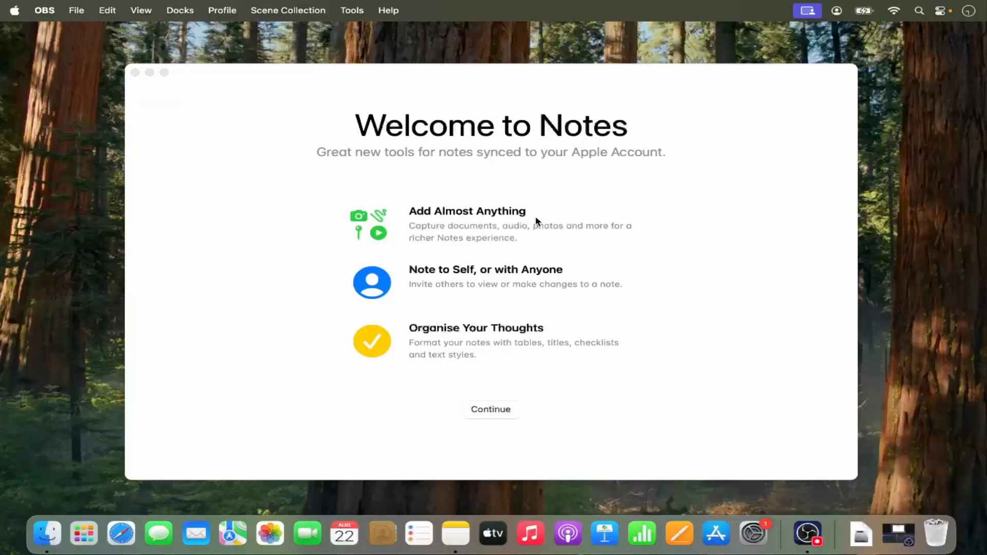
mouse_move(799, 510)
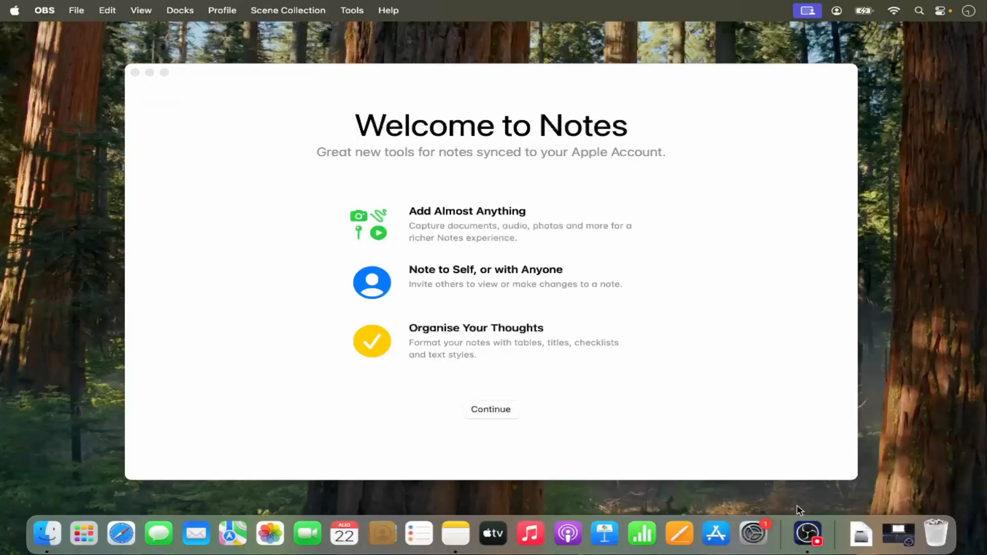